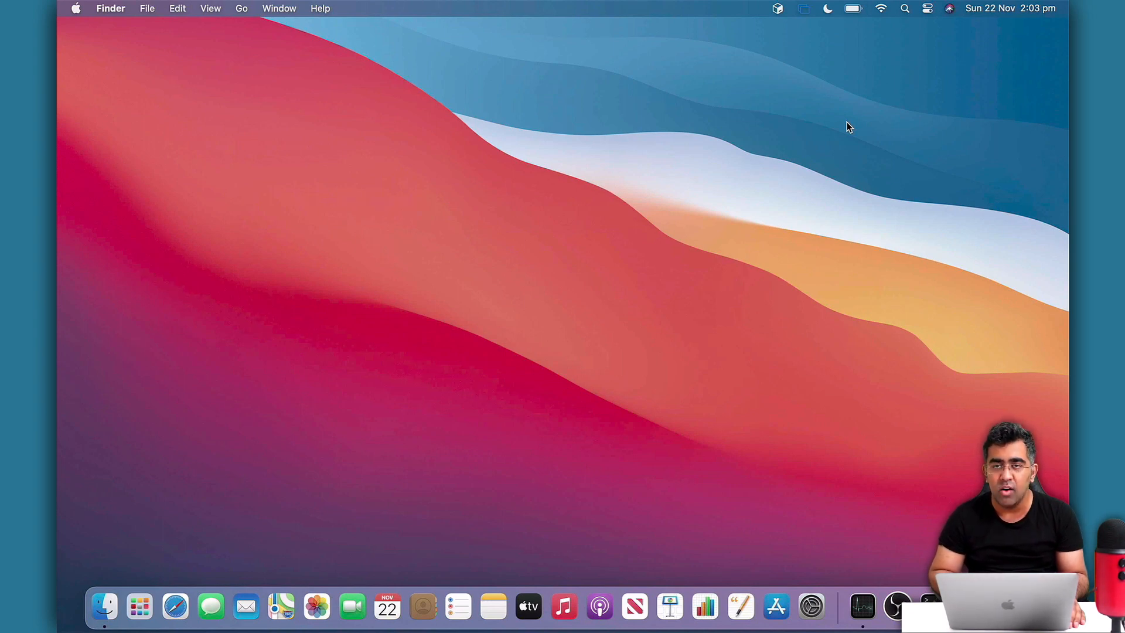
{"action": "mouse_move", "coordinate": [697, 187]}
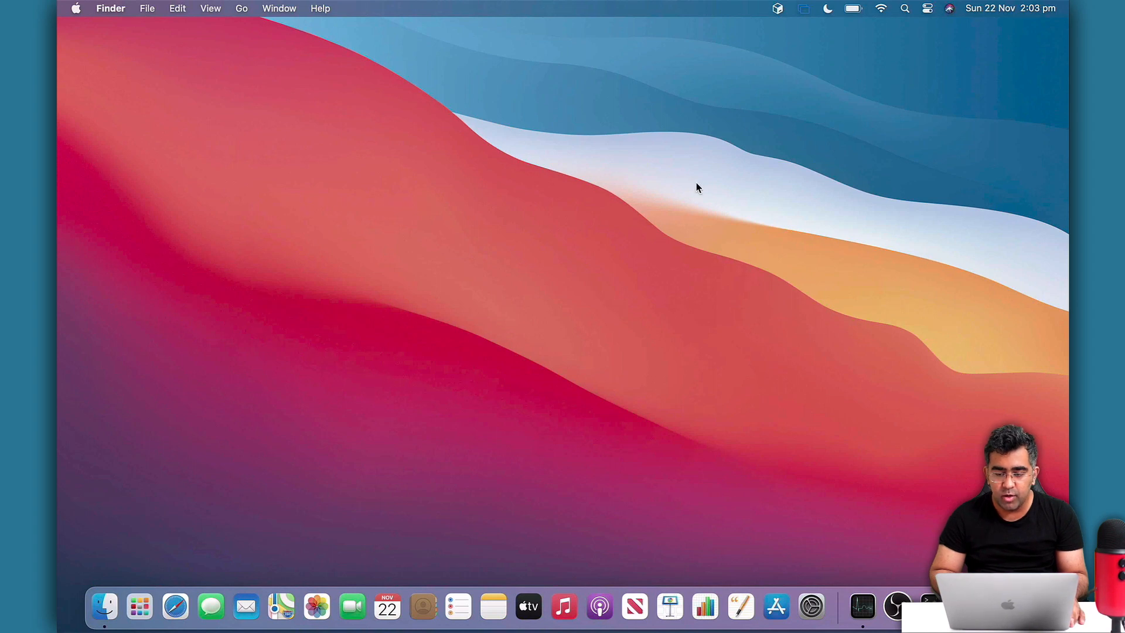
Bring up the JetBrains Toolbox tool list from the menu bar to install Android Studio 4.1.1
{"action": "left_click", "coordinate": [777, 9]}
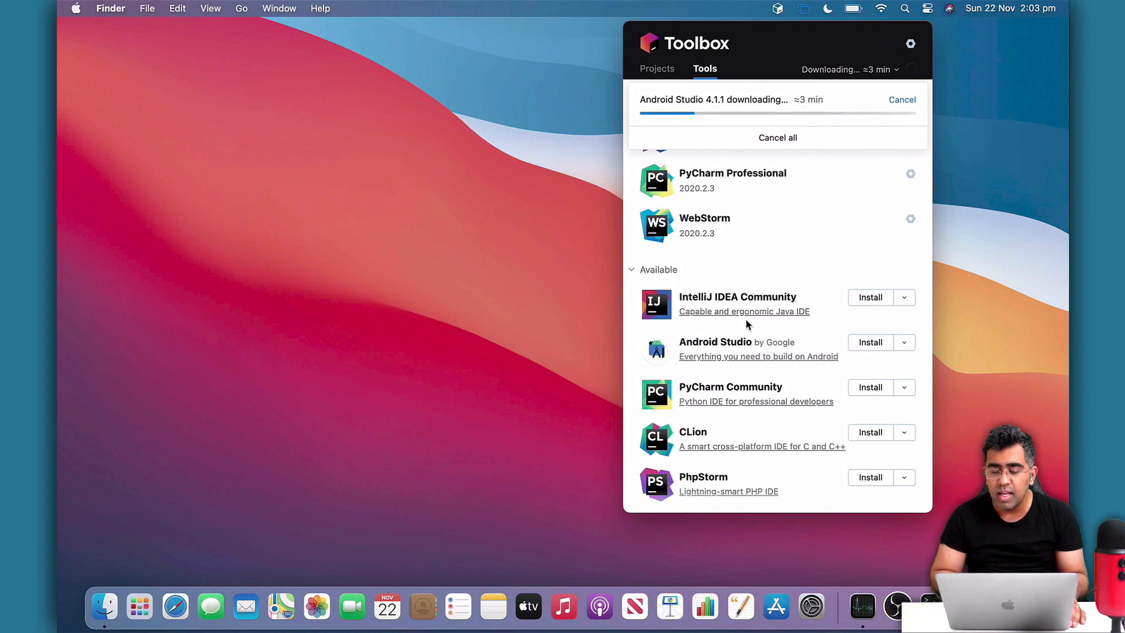
{"action": "mouse_move", "coordinate": [702, 317]}
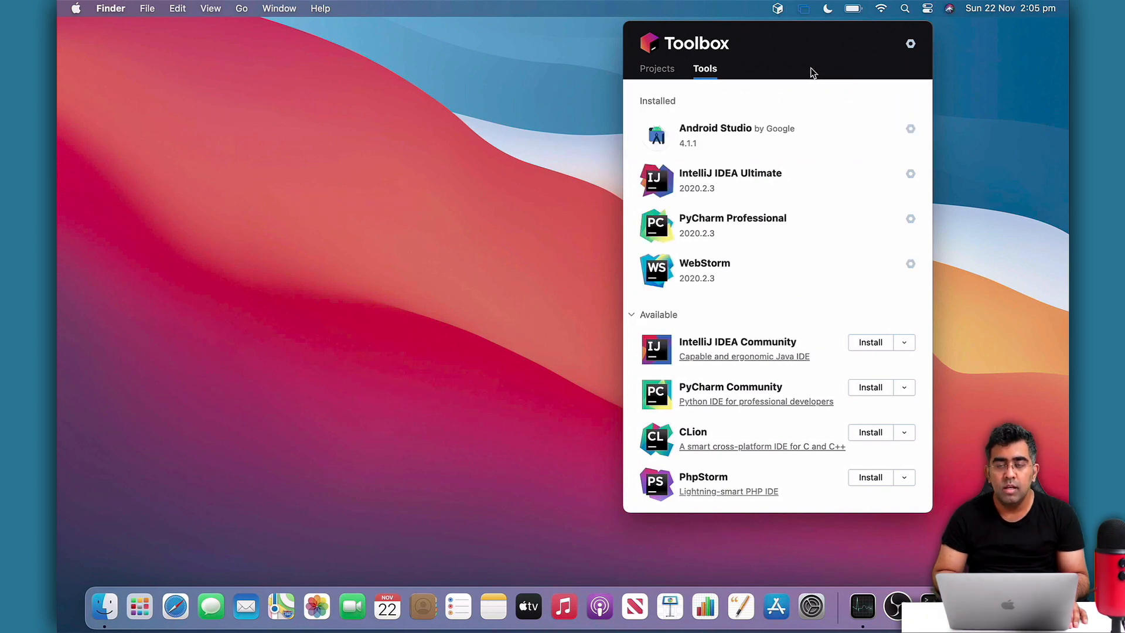
{"action": "mouse_move", "coordinate": [715, 136]}
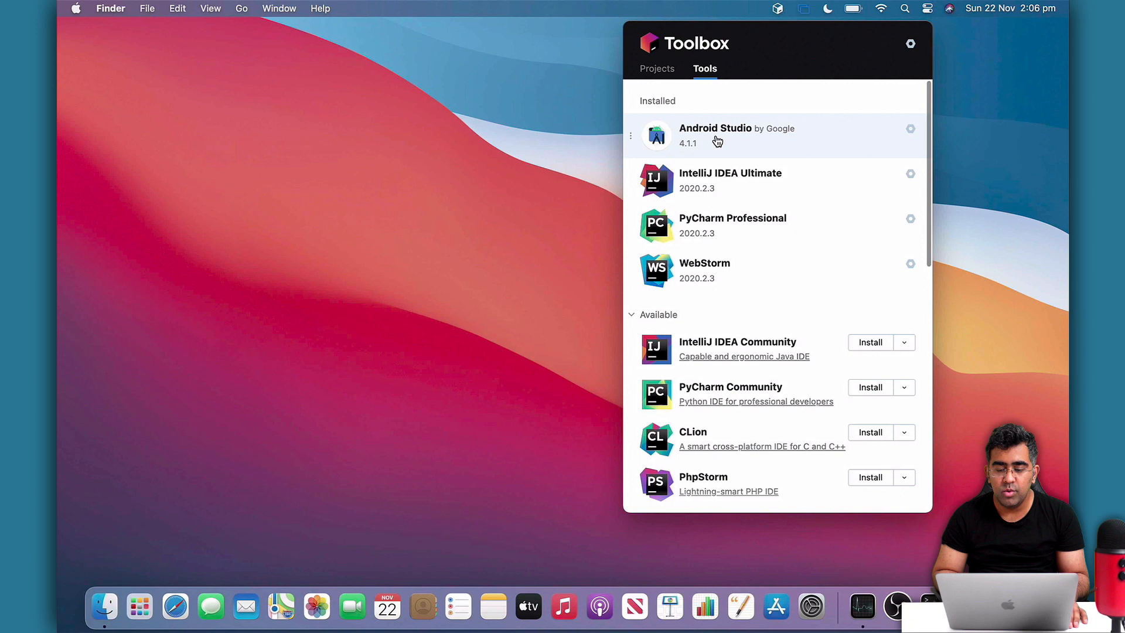
Run first-launch setup without importing settings, download SDK components, and note the CPU VT-x warning in the log
{"action": "left_click", "coordinate": [717, 136]}
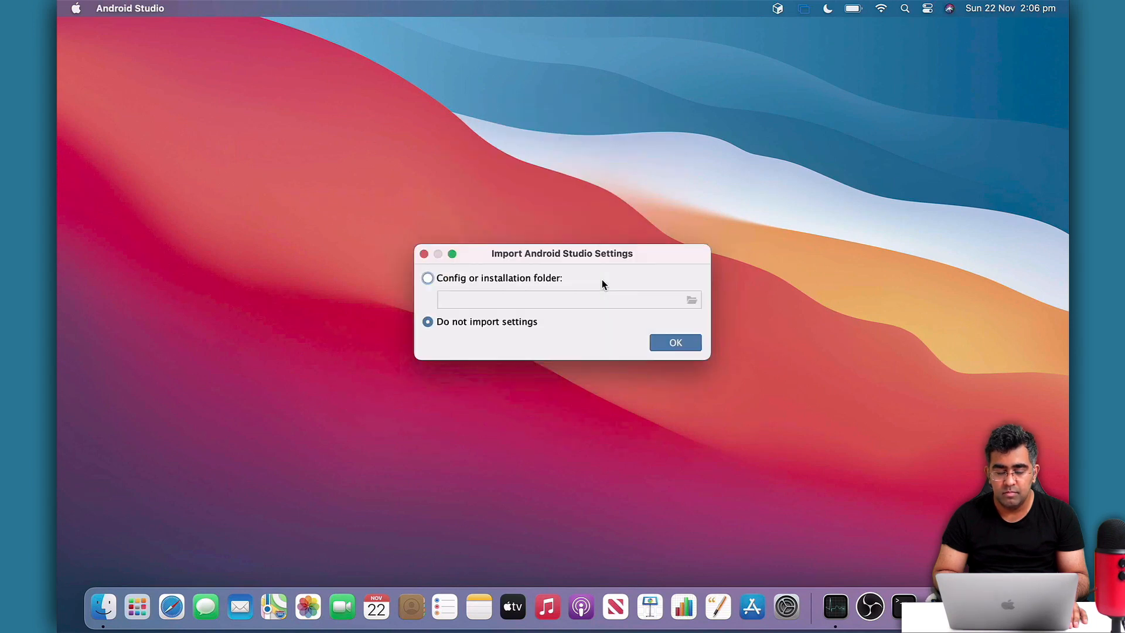
{"action": "left_click", "coordinate": [674, 343]}
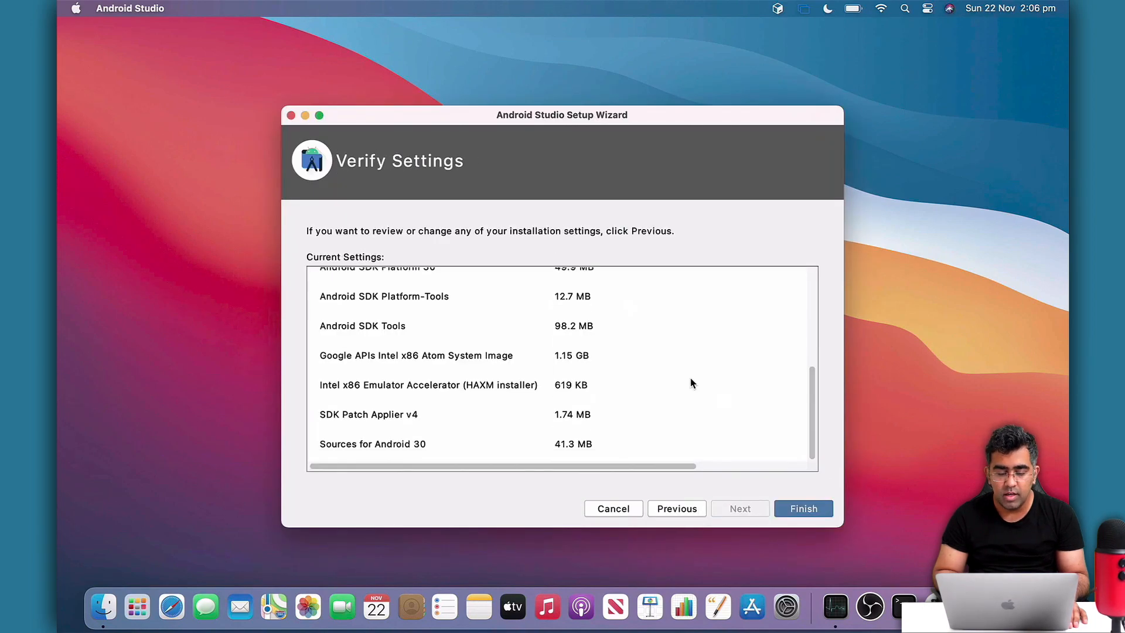
{"action": "left_click", "coordinate": [802, 508]}
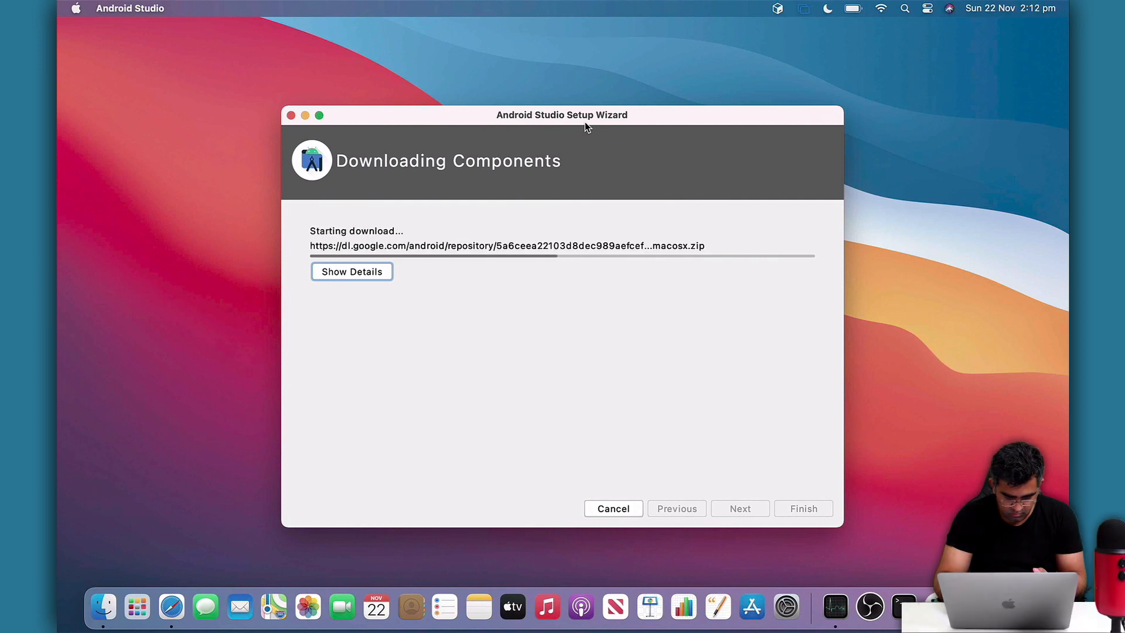
{"action": "left_click", "coordinate": [350, 271]}
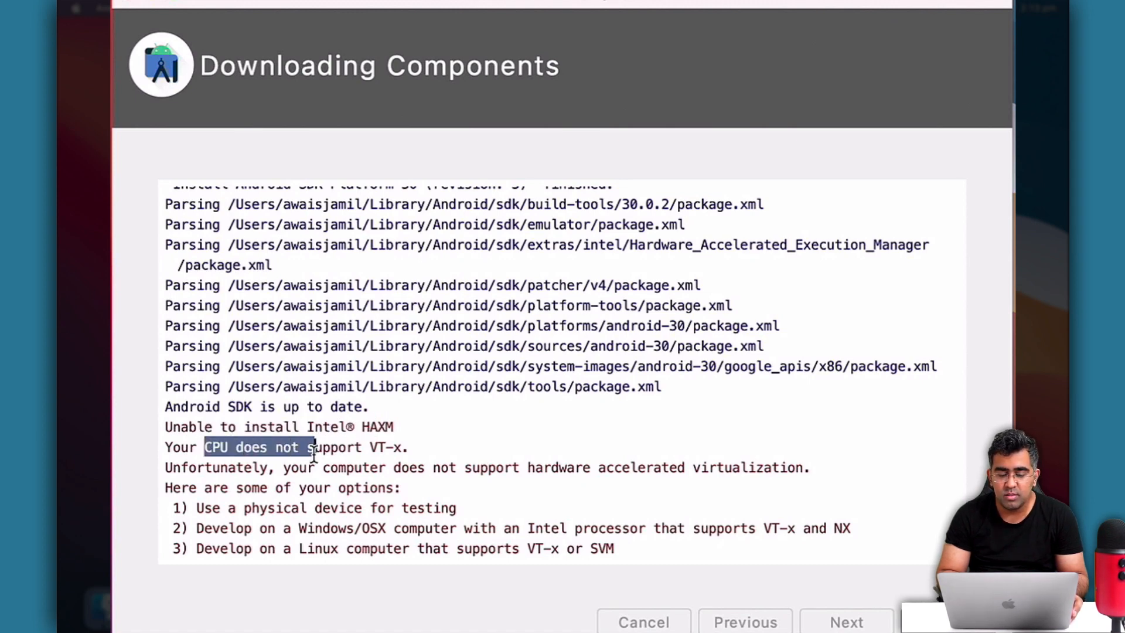
{"action": "left_click_drag", "start_coordinate": [311, 446], "coordinate": [387, 446]}
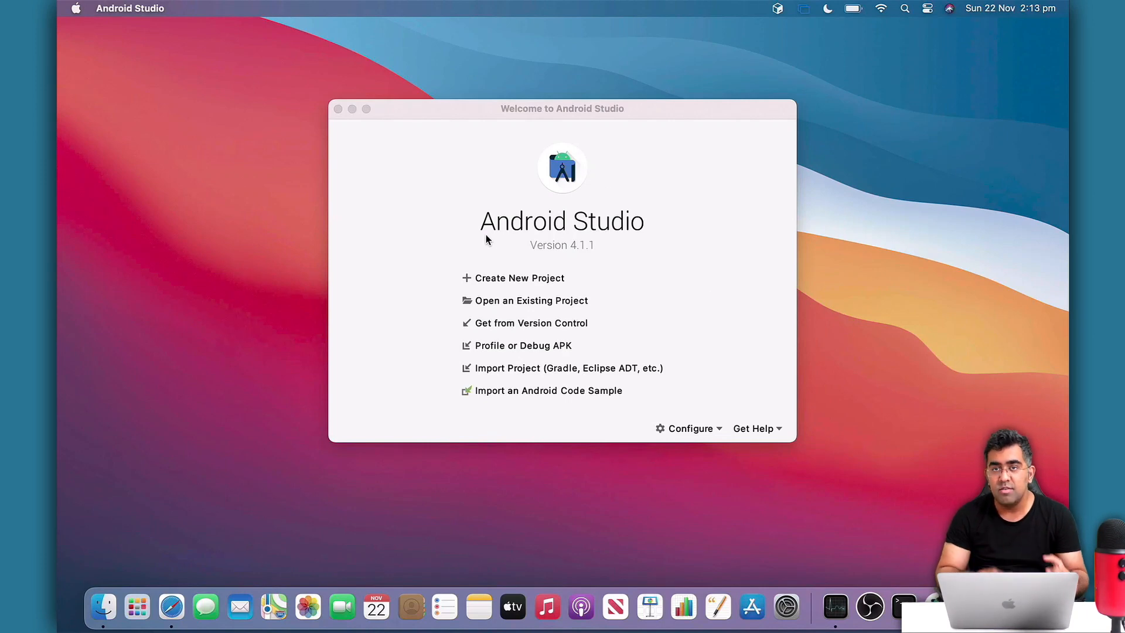
{"action": "mouse_move", "coordinate": [513, 285]}
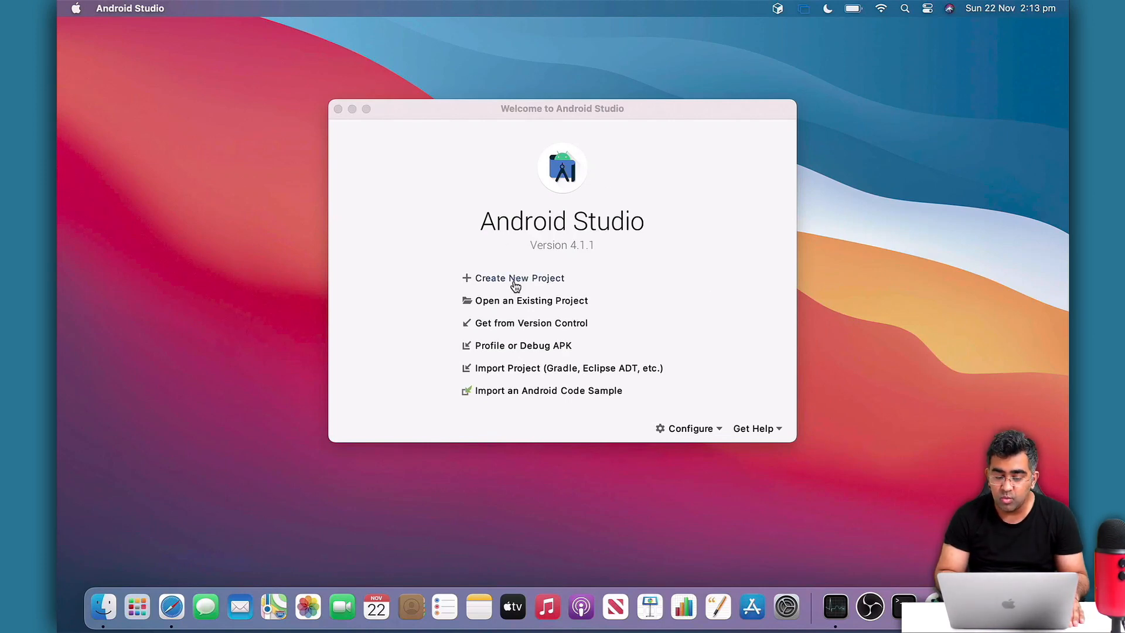
Create a new Basic Activity project 'My Application' in Kotlin with default configuration
{"action": "left_click", "coordinate": [519, 278]}
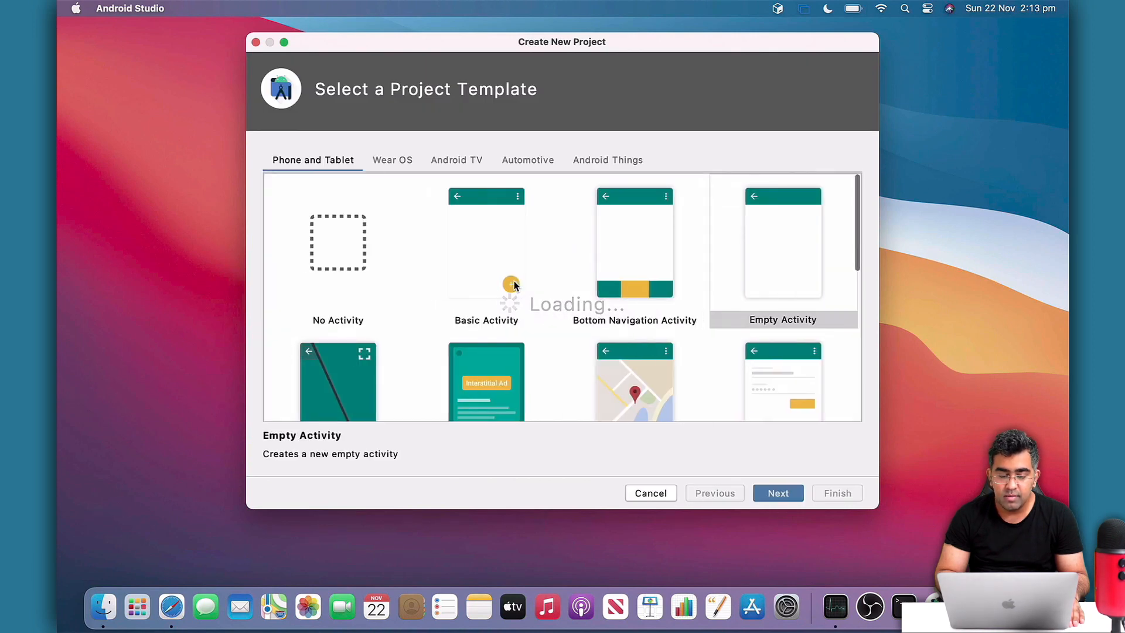
{"action": "left_click", "coordinate": [485, 244]}
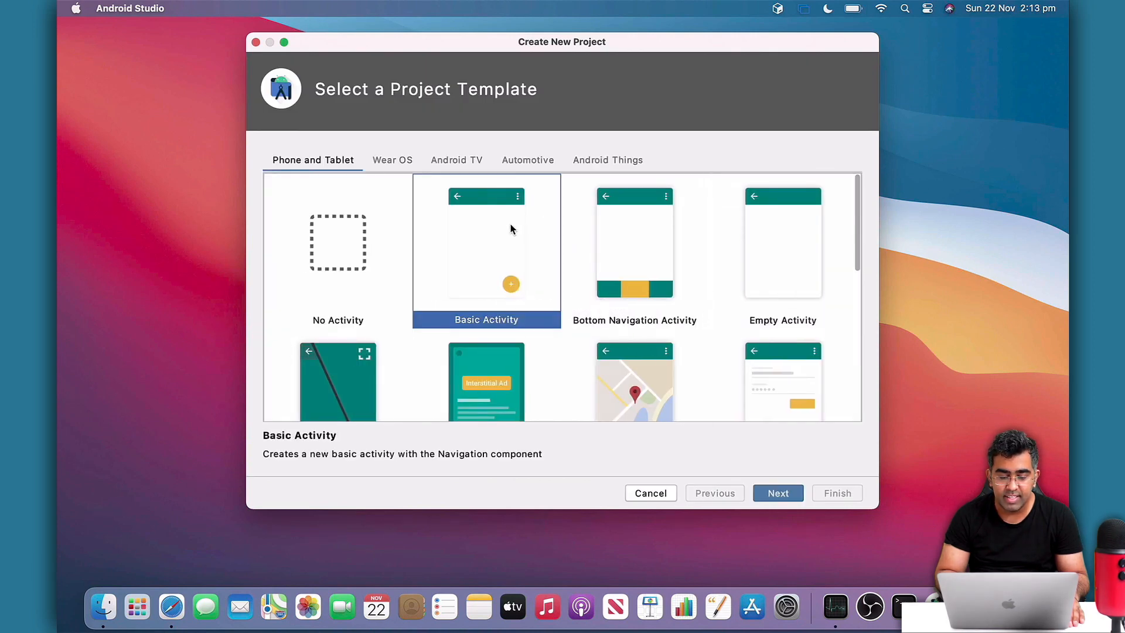
{"action": "left_click", "coordinate": [778, 494]}
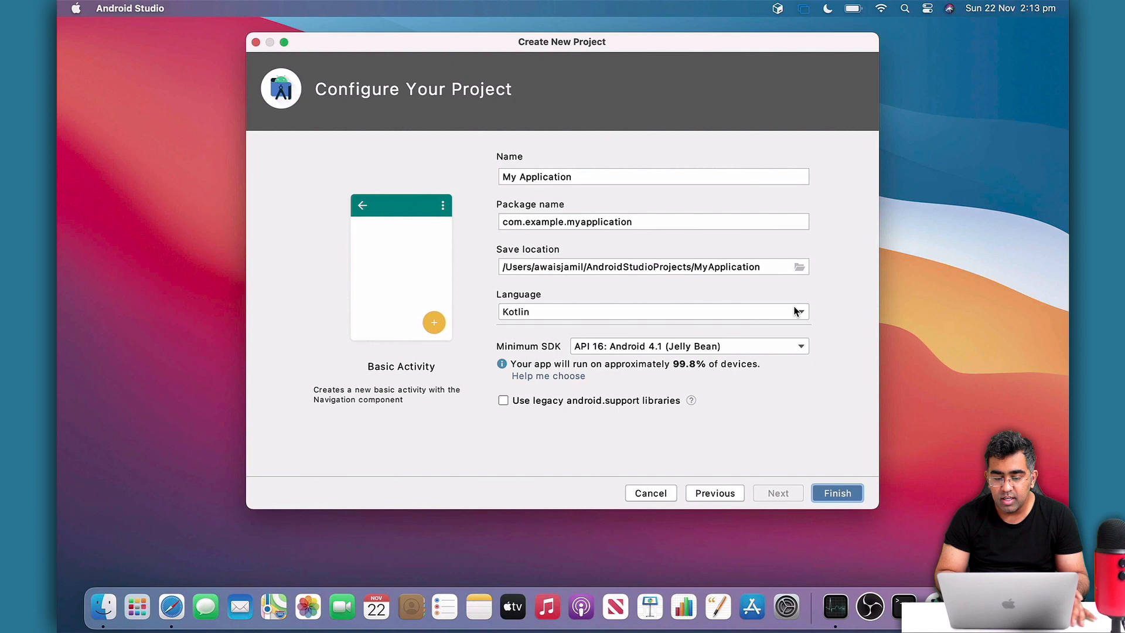
{"action": "left_click", "coordinate": [837, 494]}
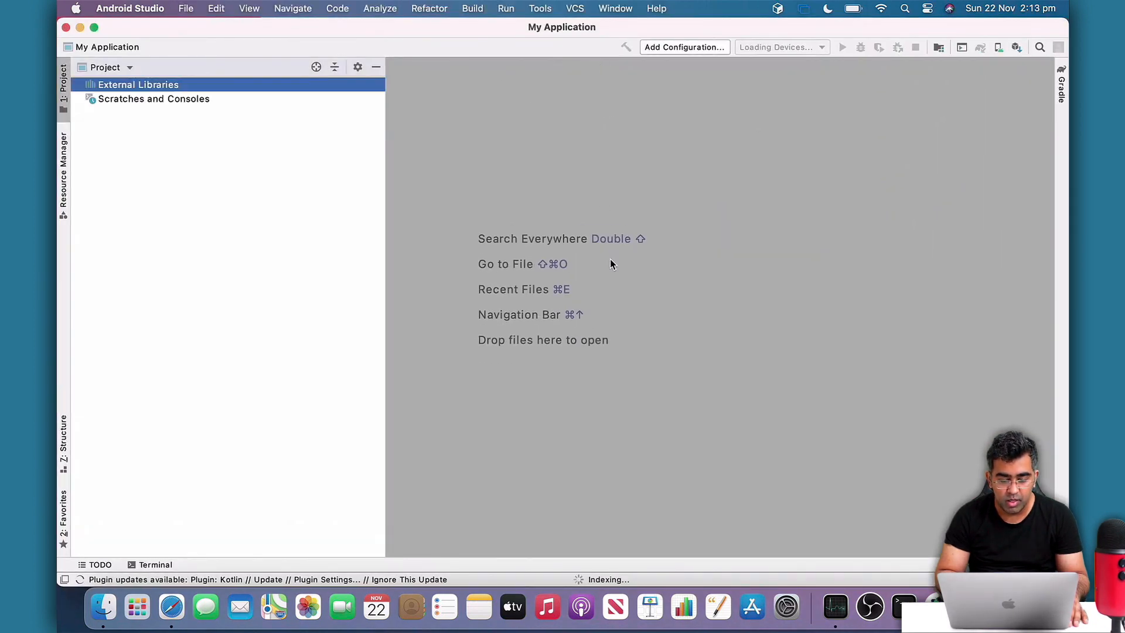
{"action": "mouse_move", "coordinate": [619, 299]}
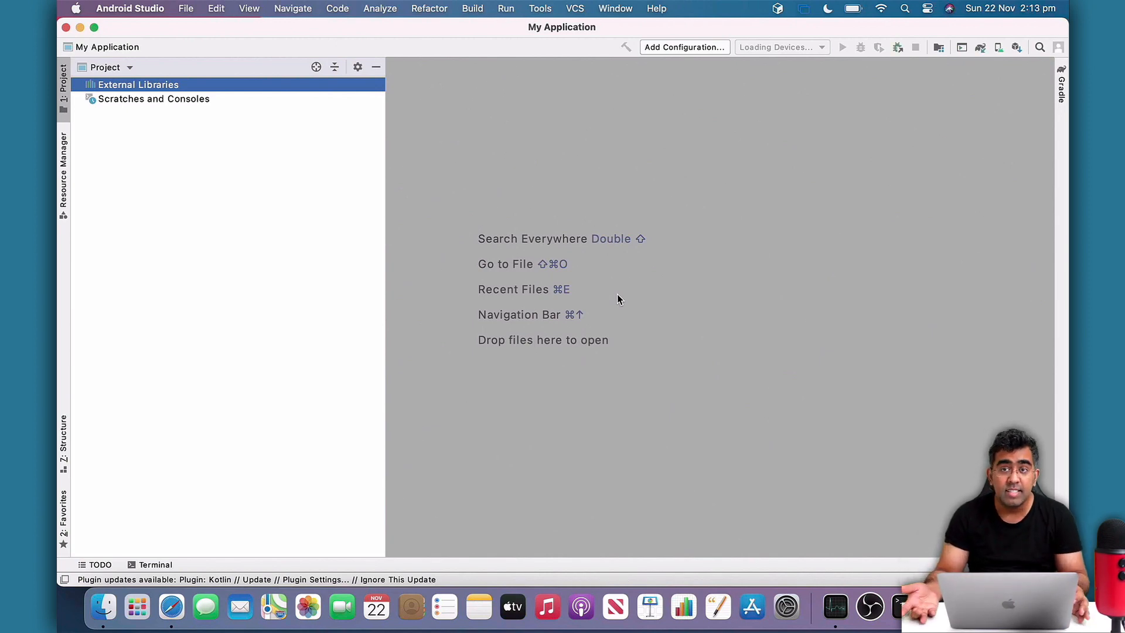
{"action": "mouse_move", "coordinate": [678, 226]}
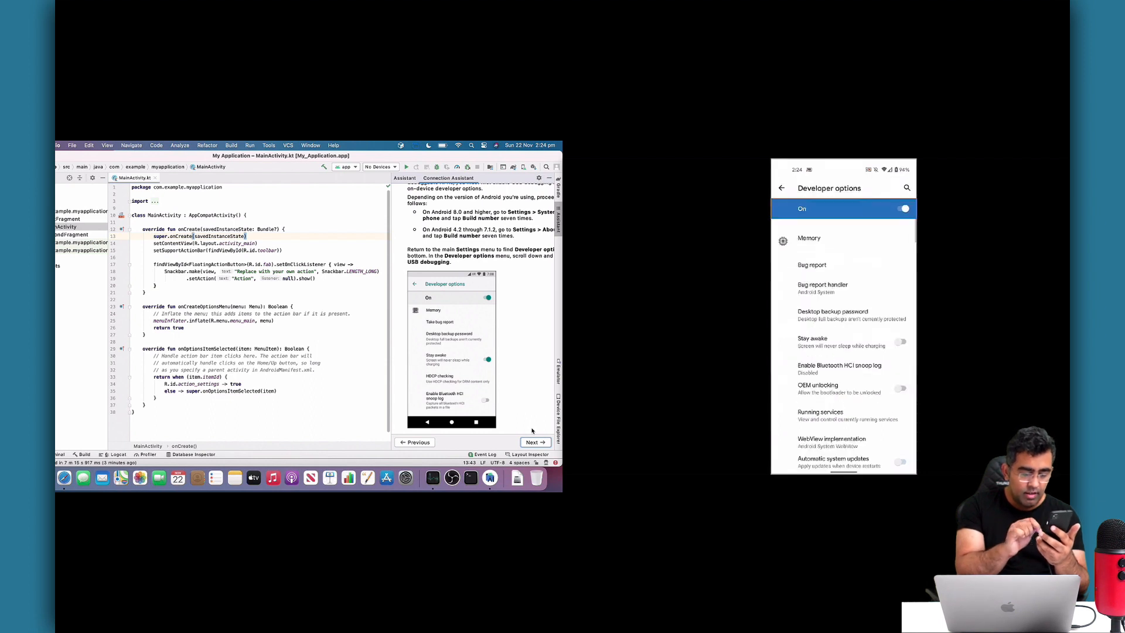
Authorize USB debugging on the Pixel 4a and run the app on it
{"action": "scroll", "scroll_direction": "down", "scroll_amount": 3}
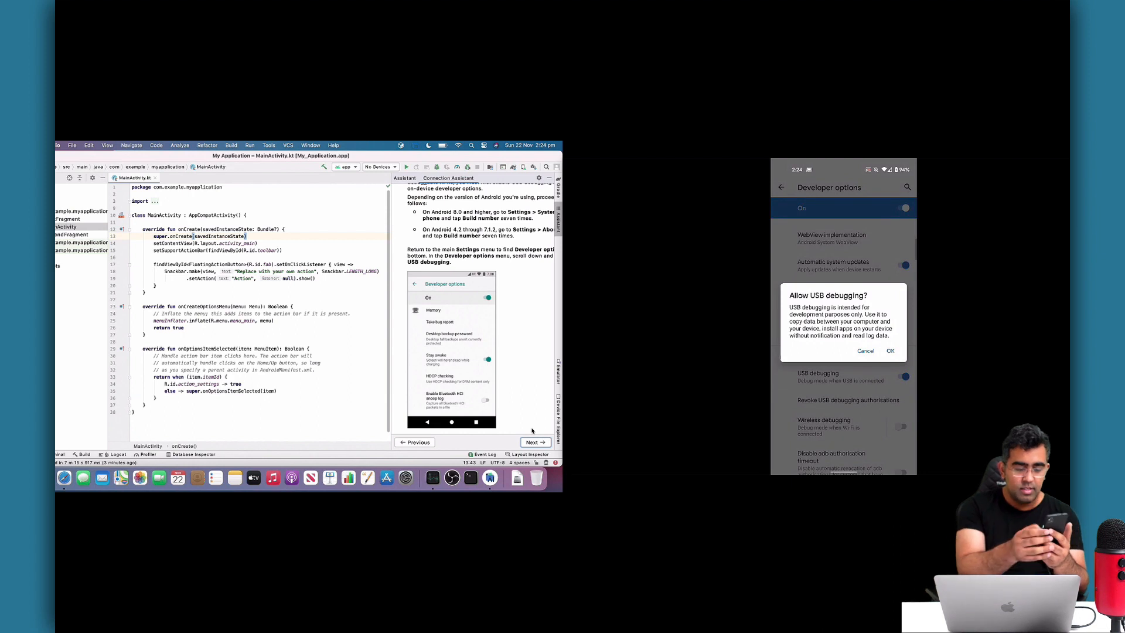
{"action": "left_click", "coordinate": [891, 351]}
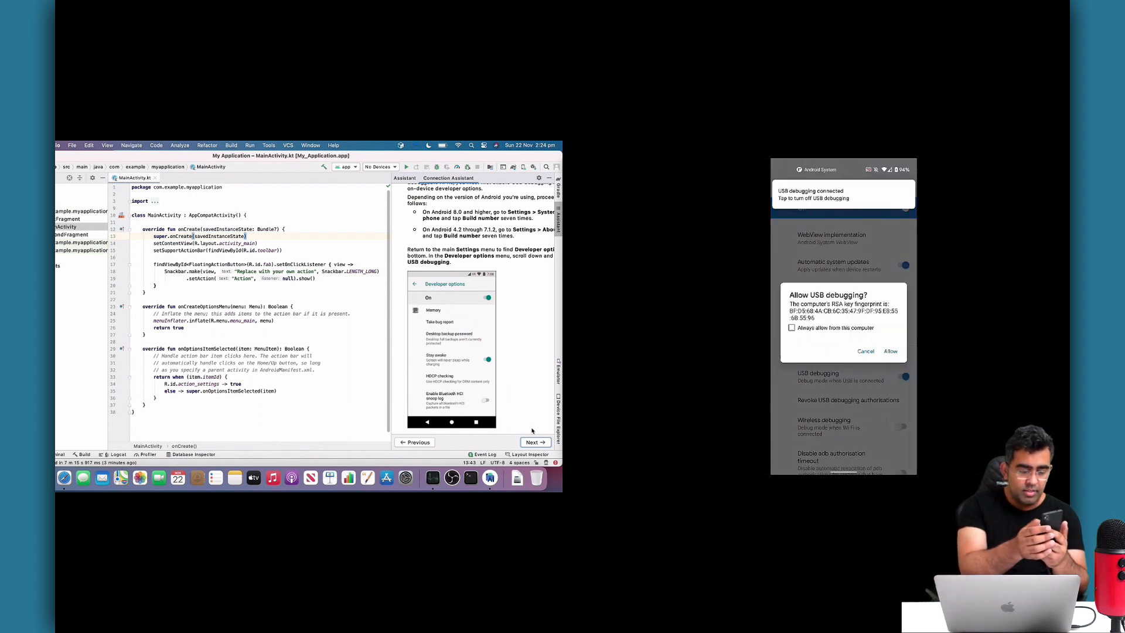
{"action": "left_click", "coordinate": [891, 351]}
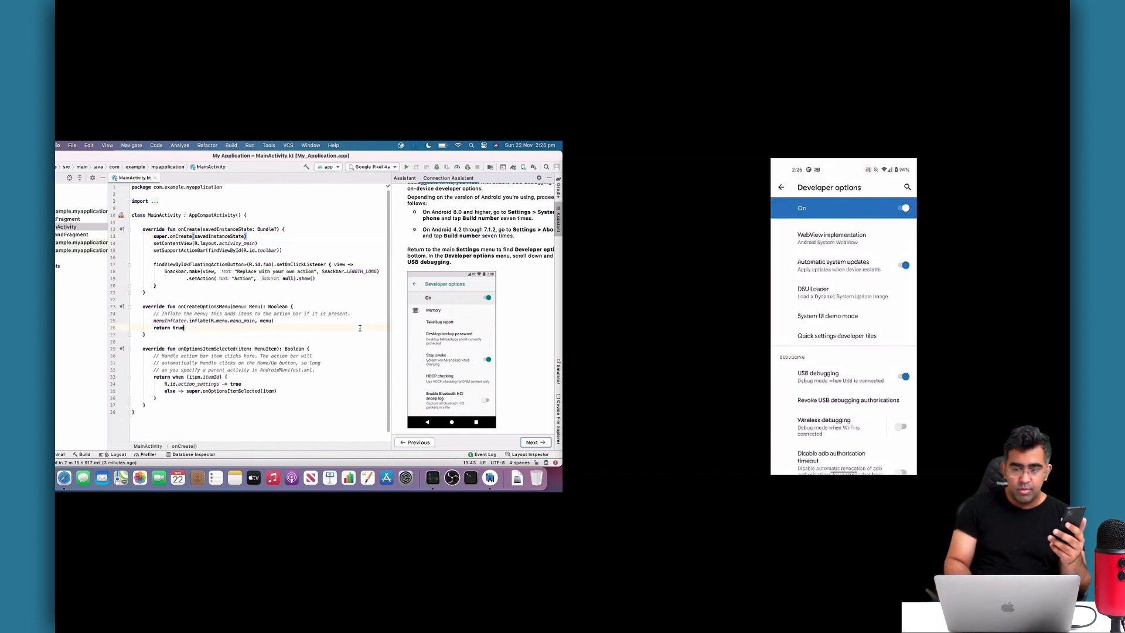
{"action": "left_click", "coordinate": [369, 166]}
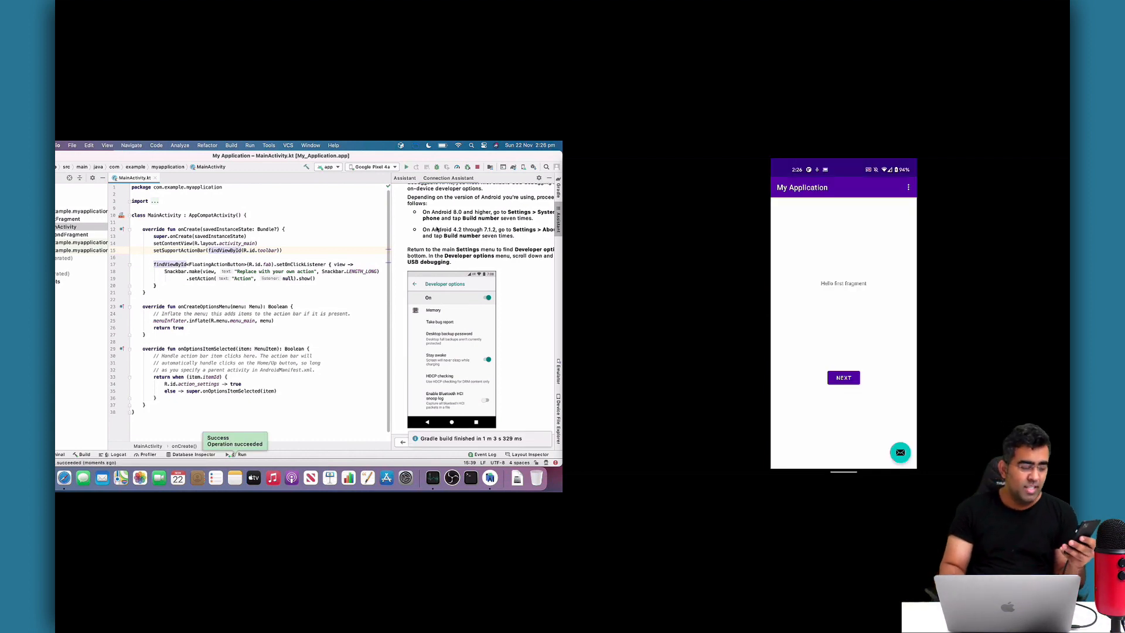
Edit the TextView text in fragment_first.xml and apply the change to the running app
{"action": "left_click", "coordinate": [842, 377]}
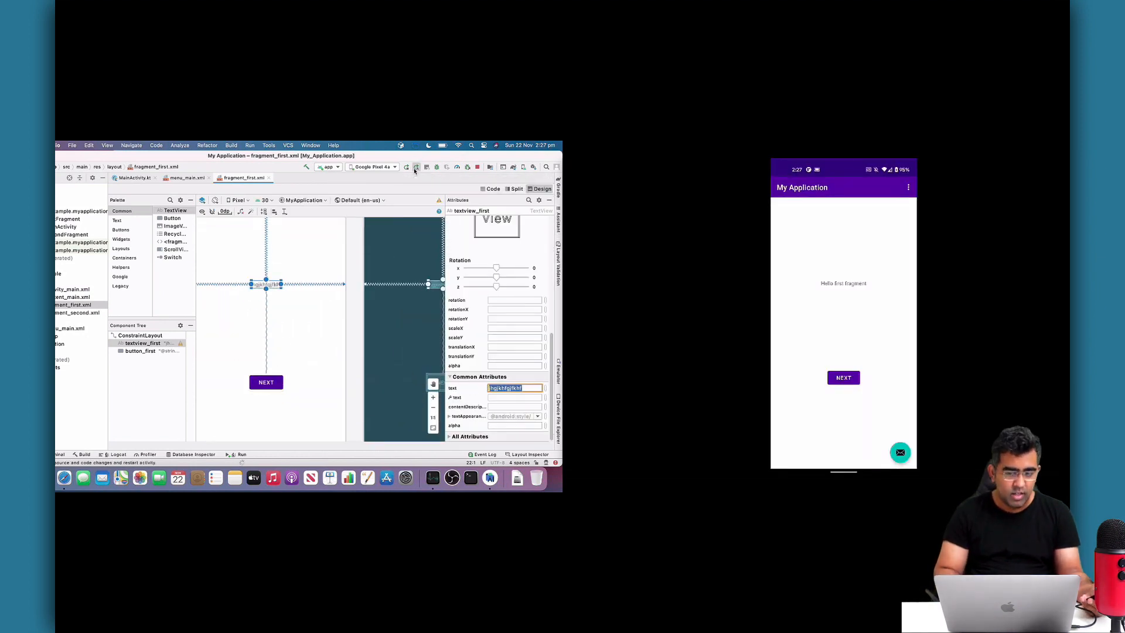
{"action": "left_click", "coordinate": [415, 166]}
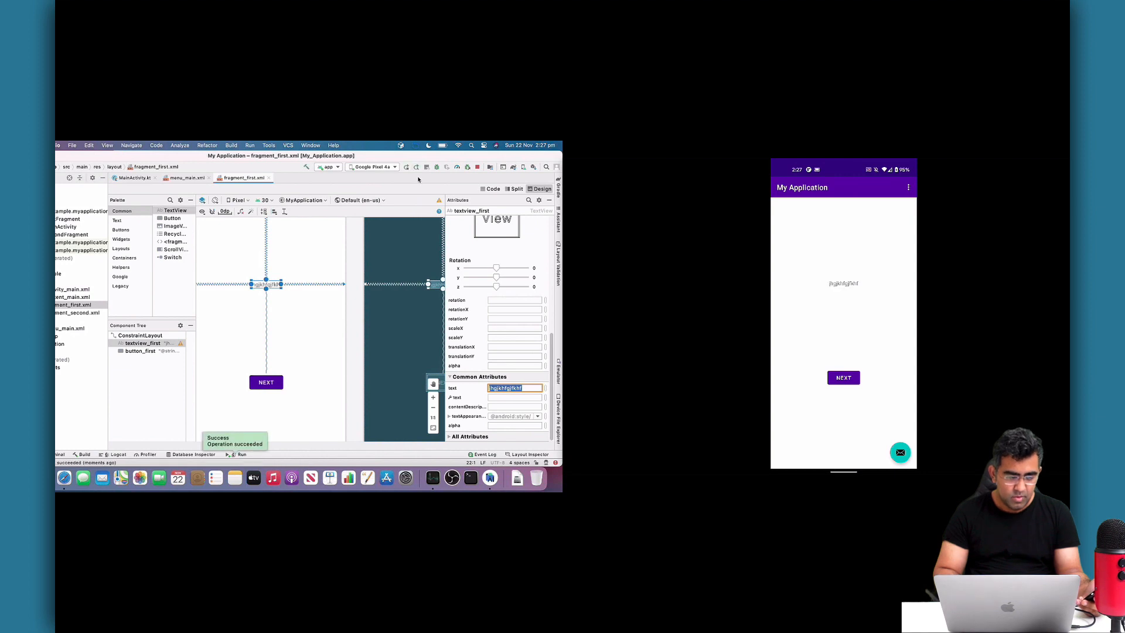